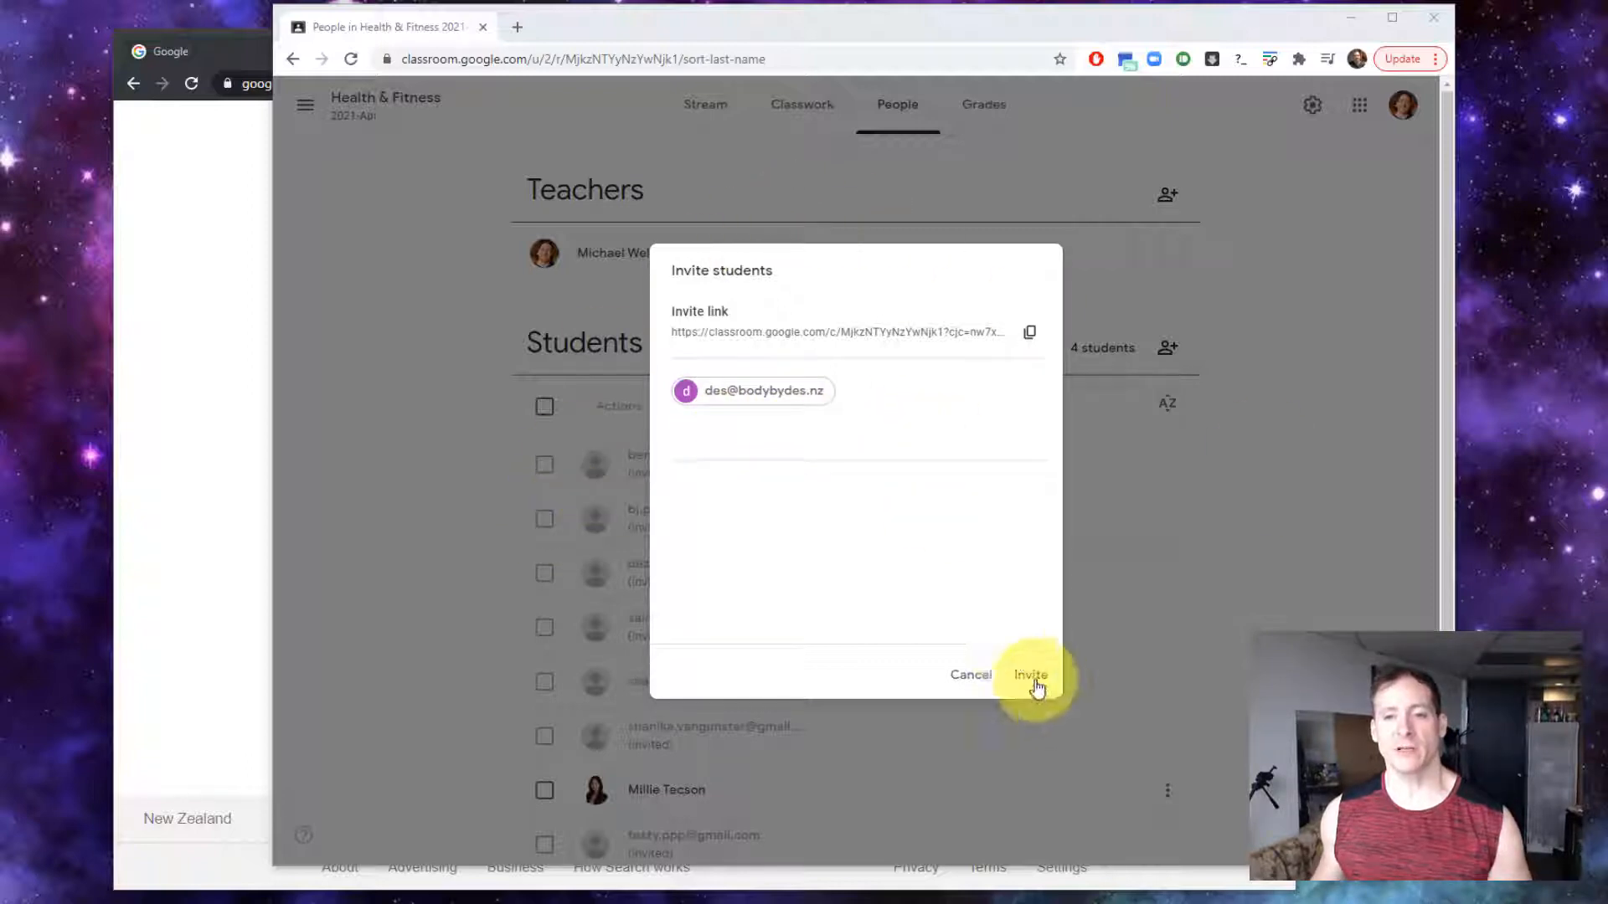
Step: Send the Health & Fitness student invite, which fails with 'Can't invite student from this domain'
click(1030, 674)
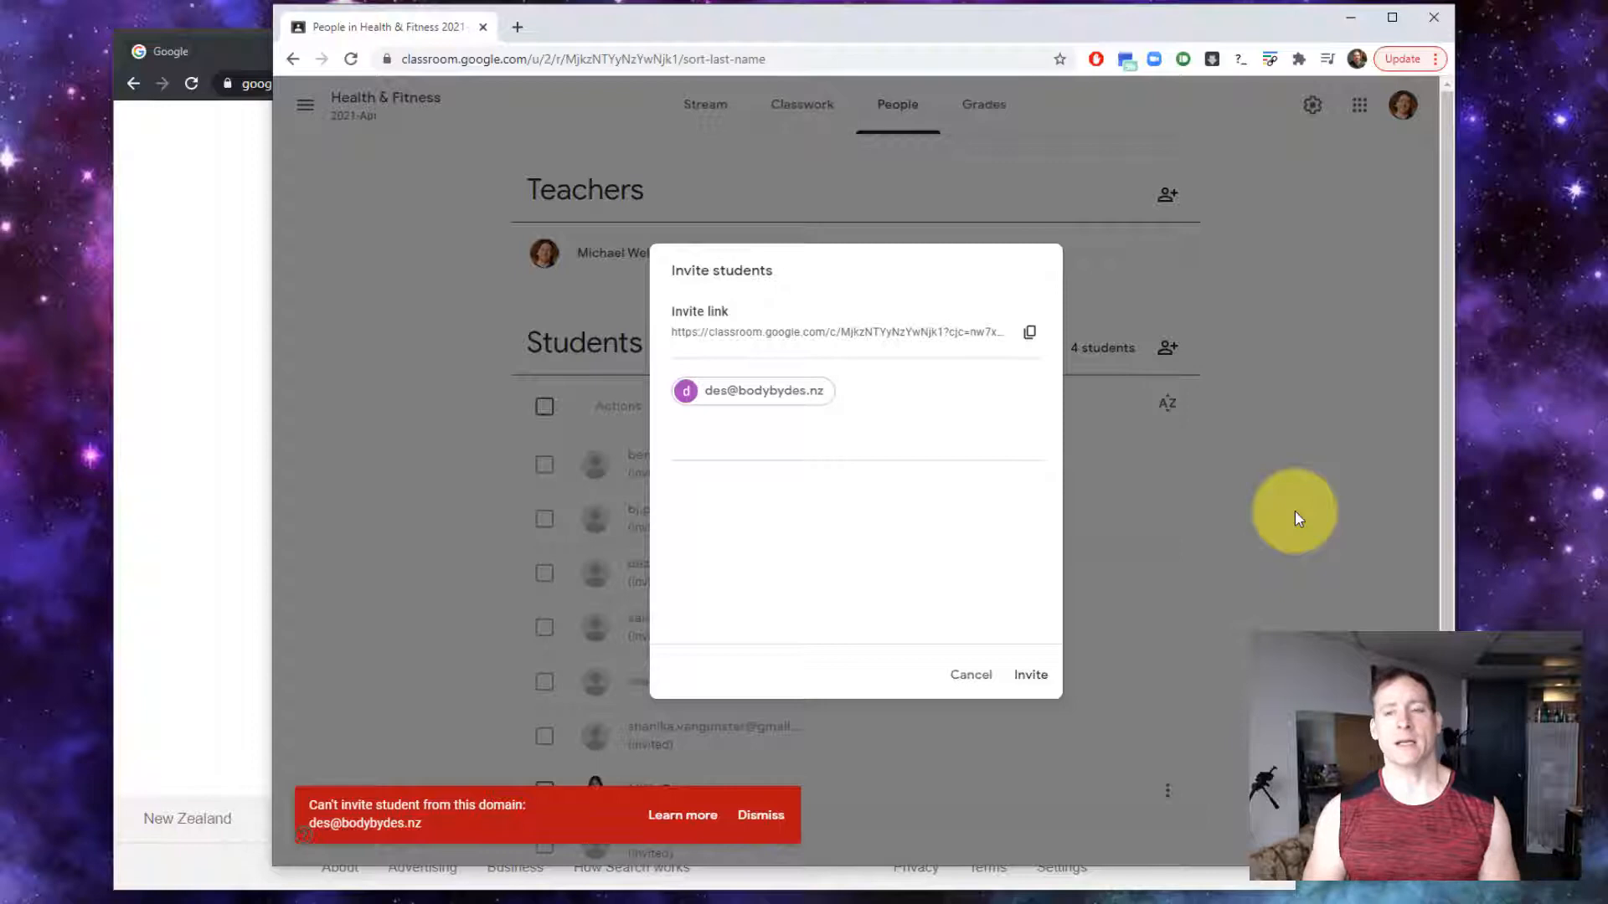
mouse_move(166, 40)
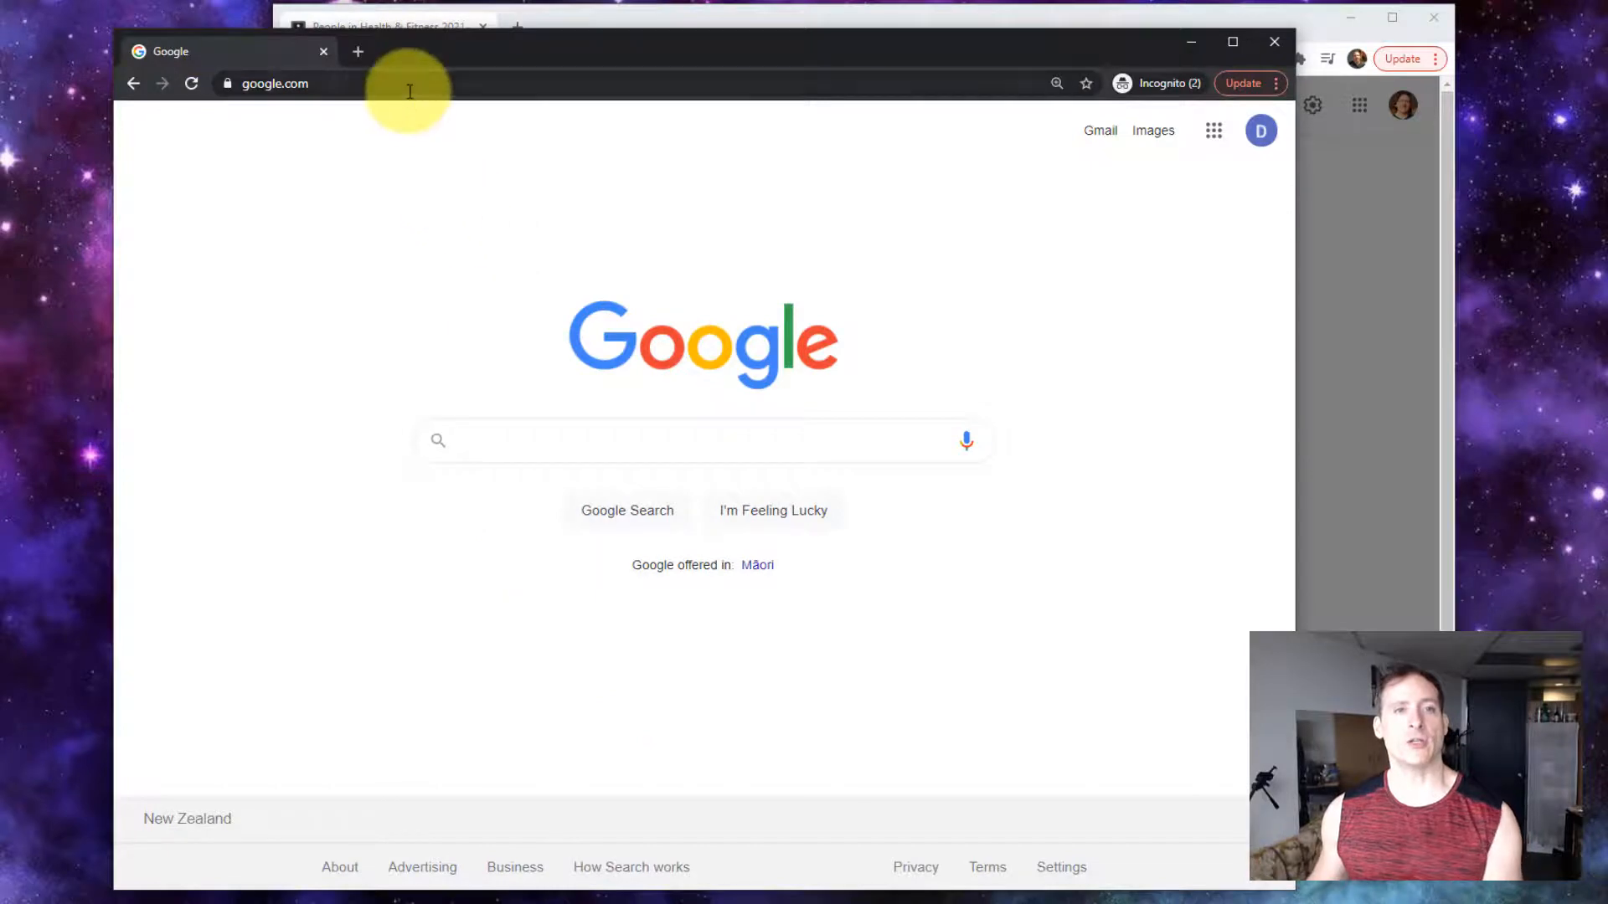
Step: Load admin.google.com from the address bar in the incognito window
text(admin.)
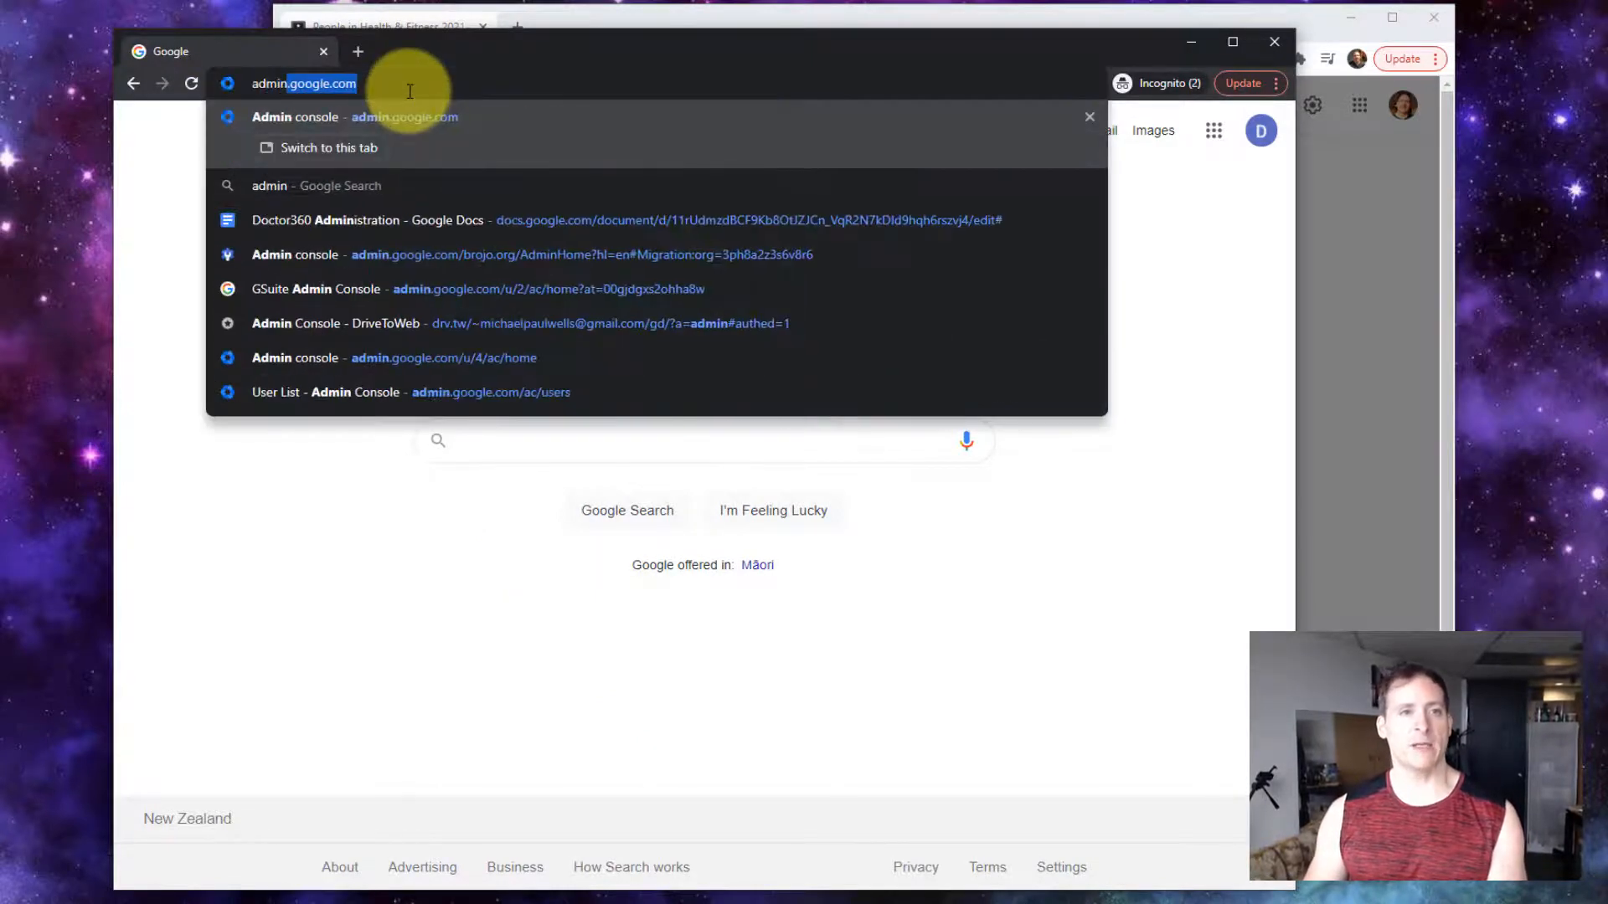
key(Enter)
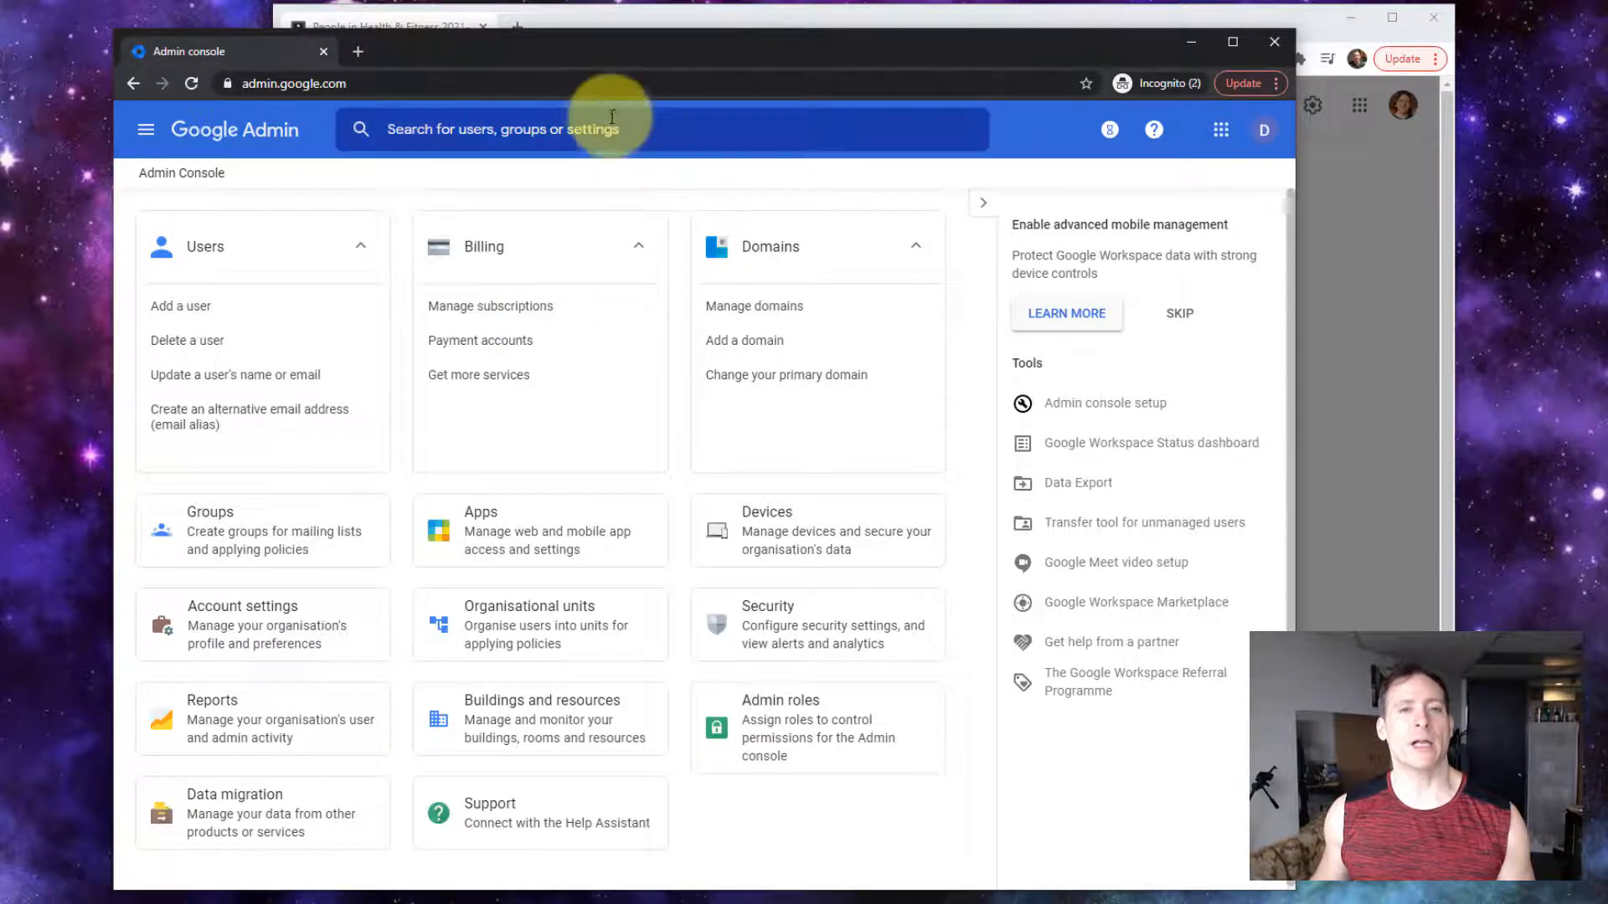
Step: Search the console for 'google class' so the Classroom Class settings result is listed
click(610, 129)
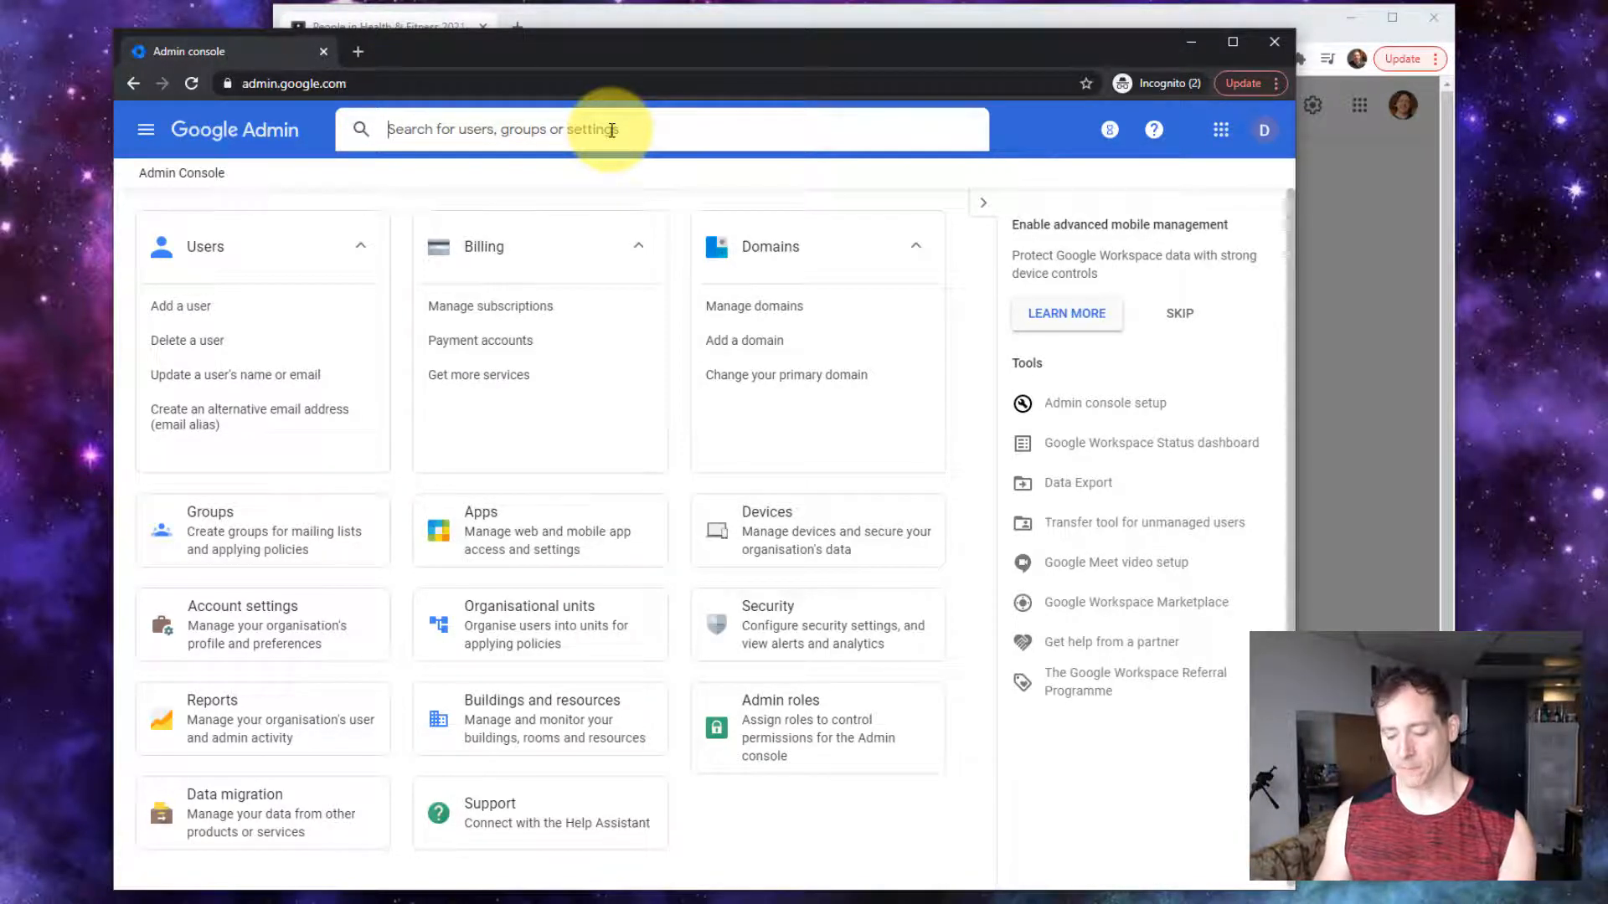
text(goo)
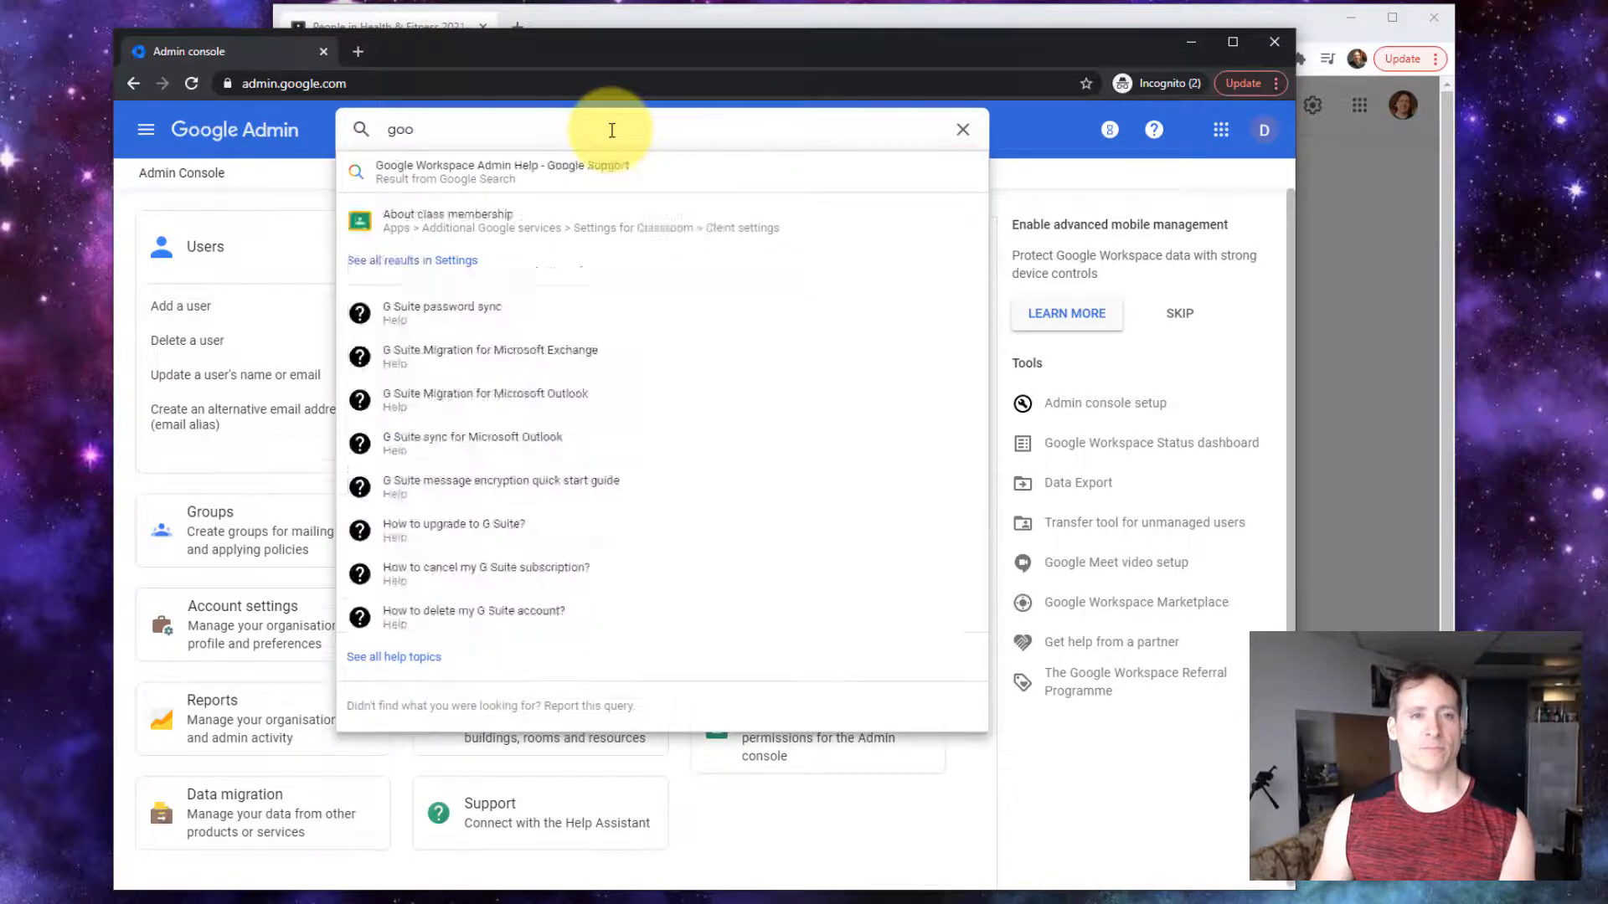
text(google class)
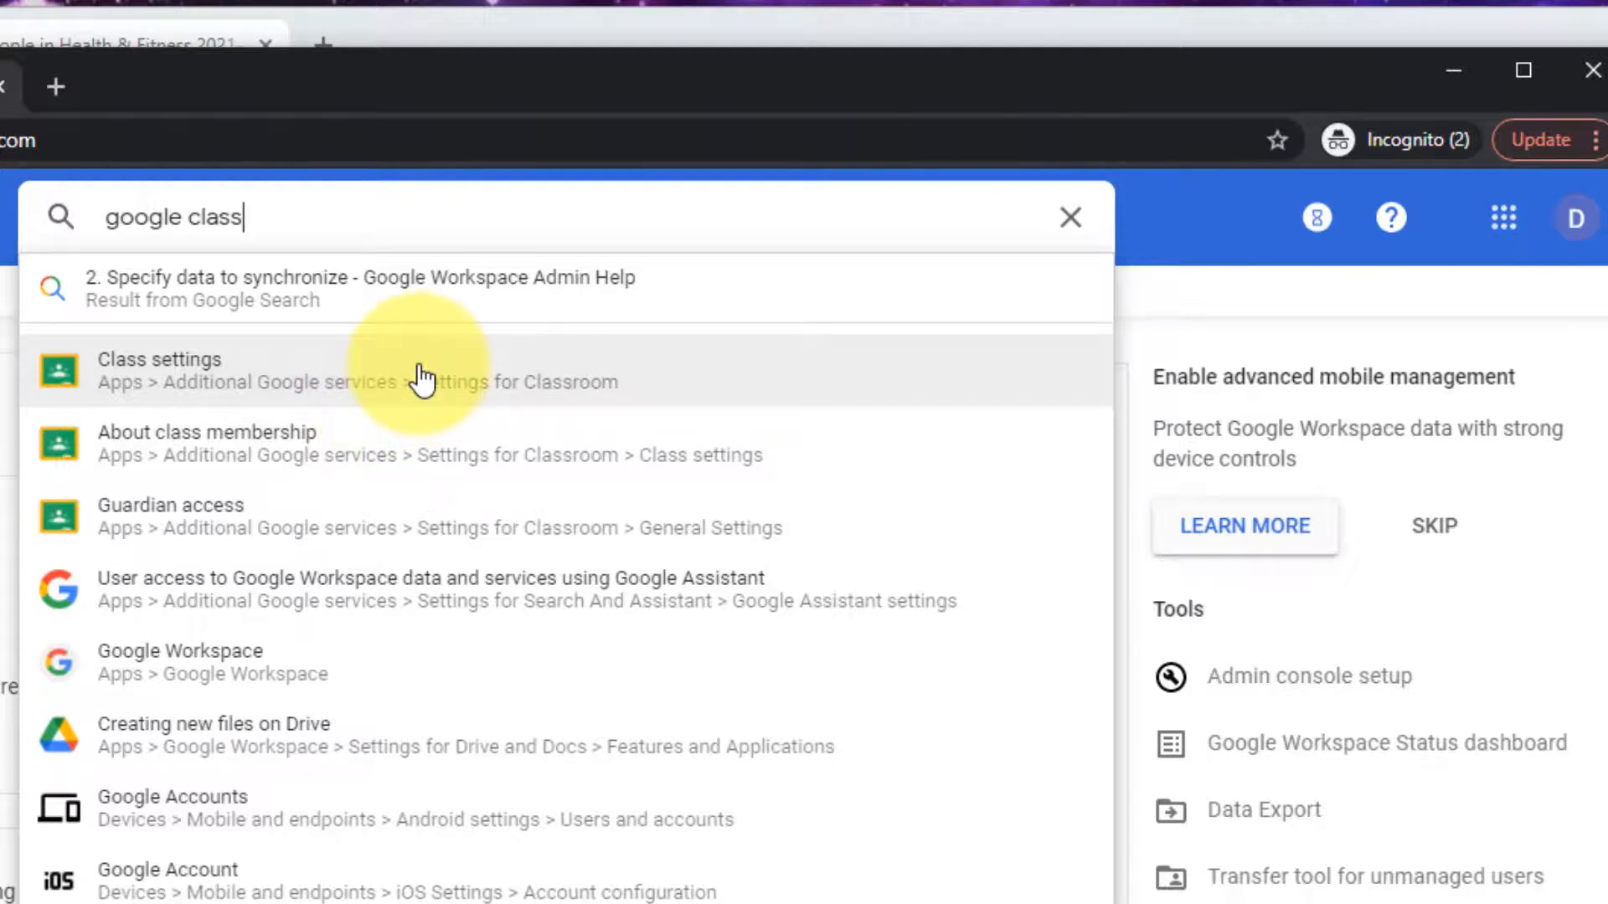
Step: Go to Classroom Class settings and make the About class membership section editable
click(161, 368)
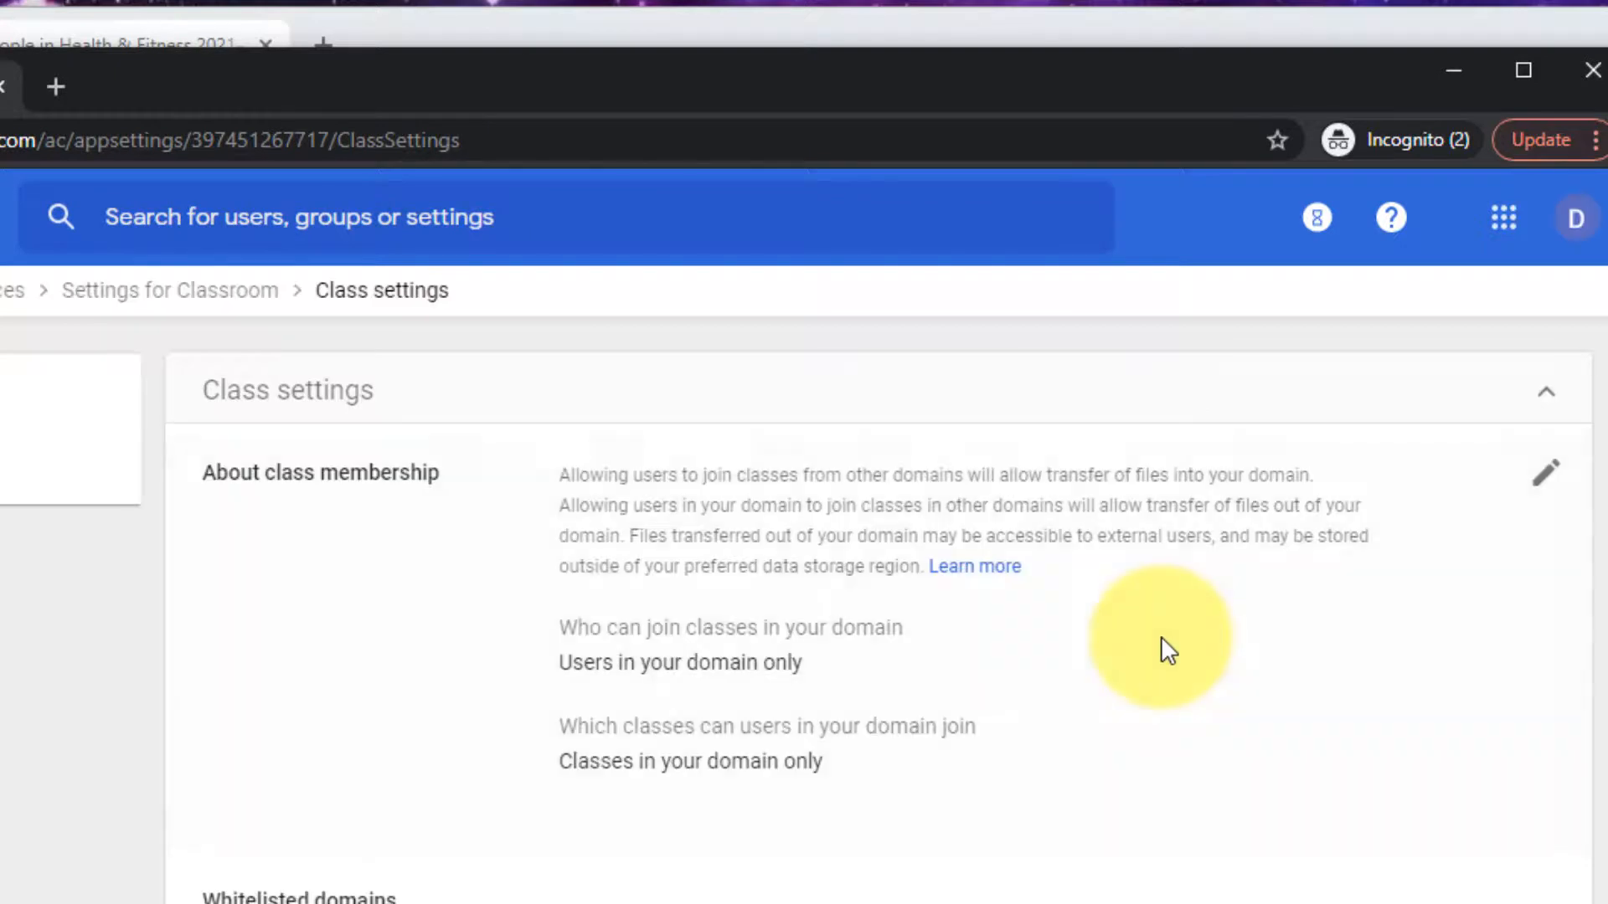
scroll(down, 3)
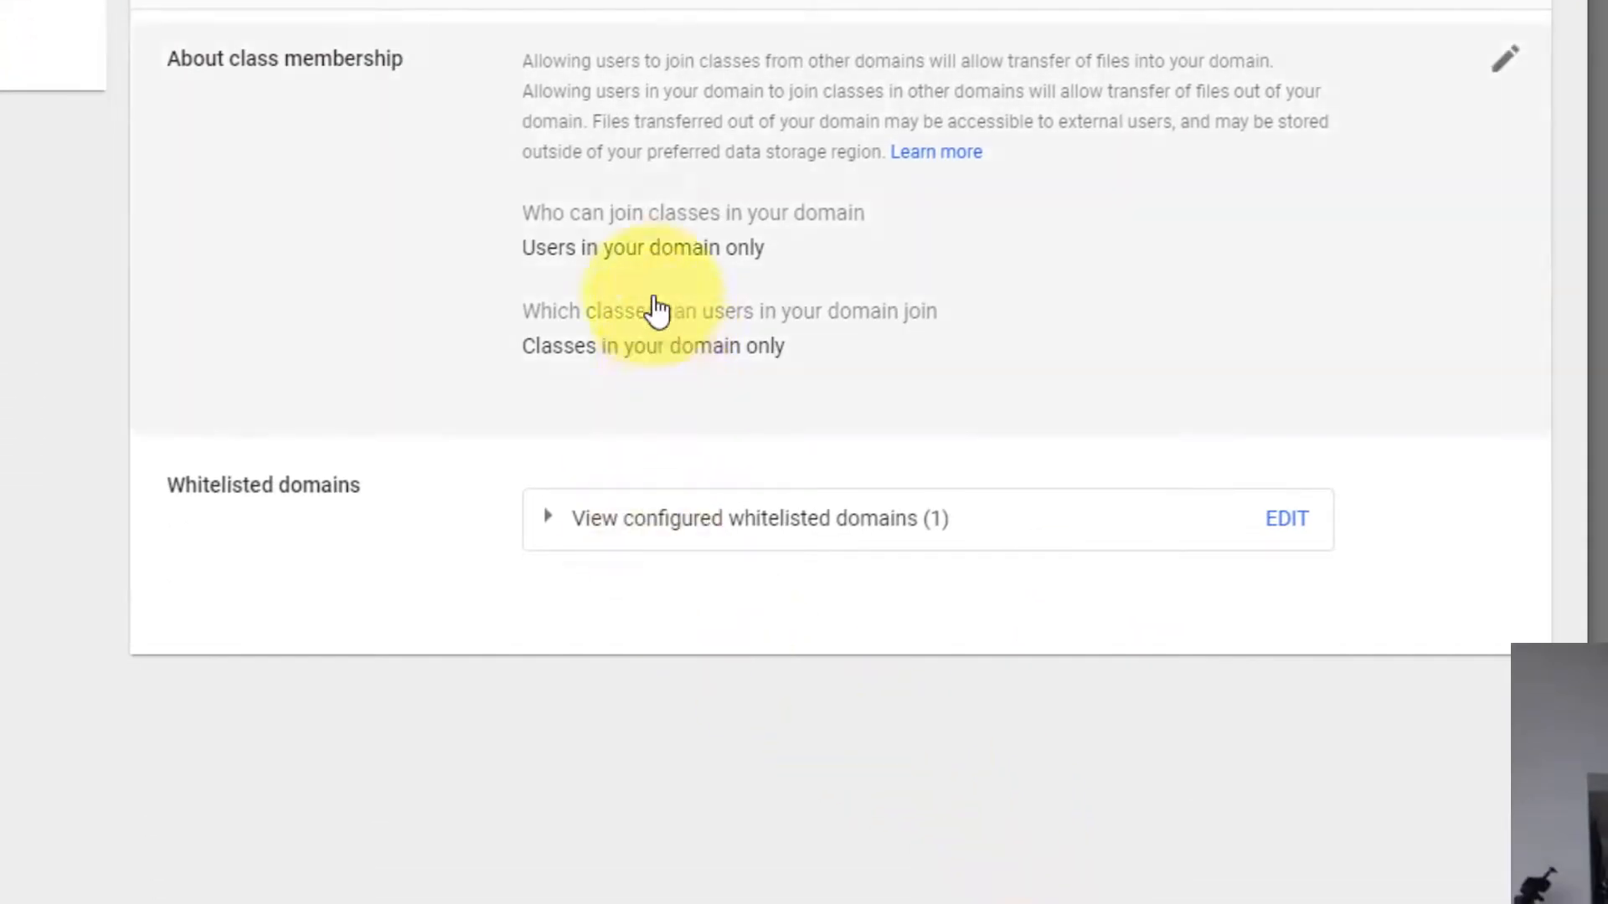
click(1503, 57)
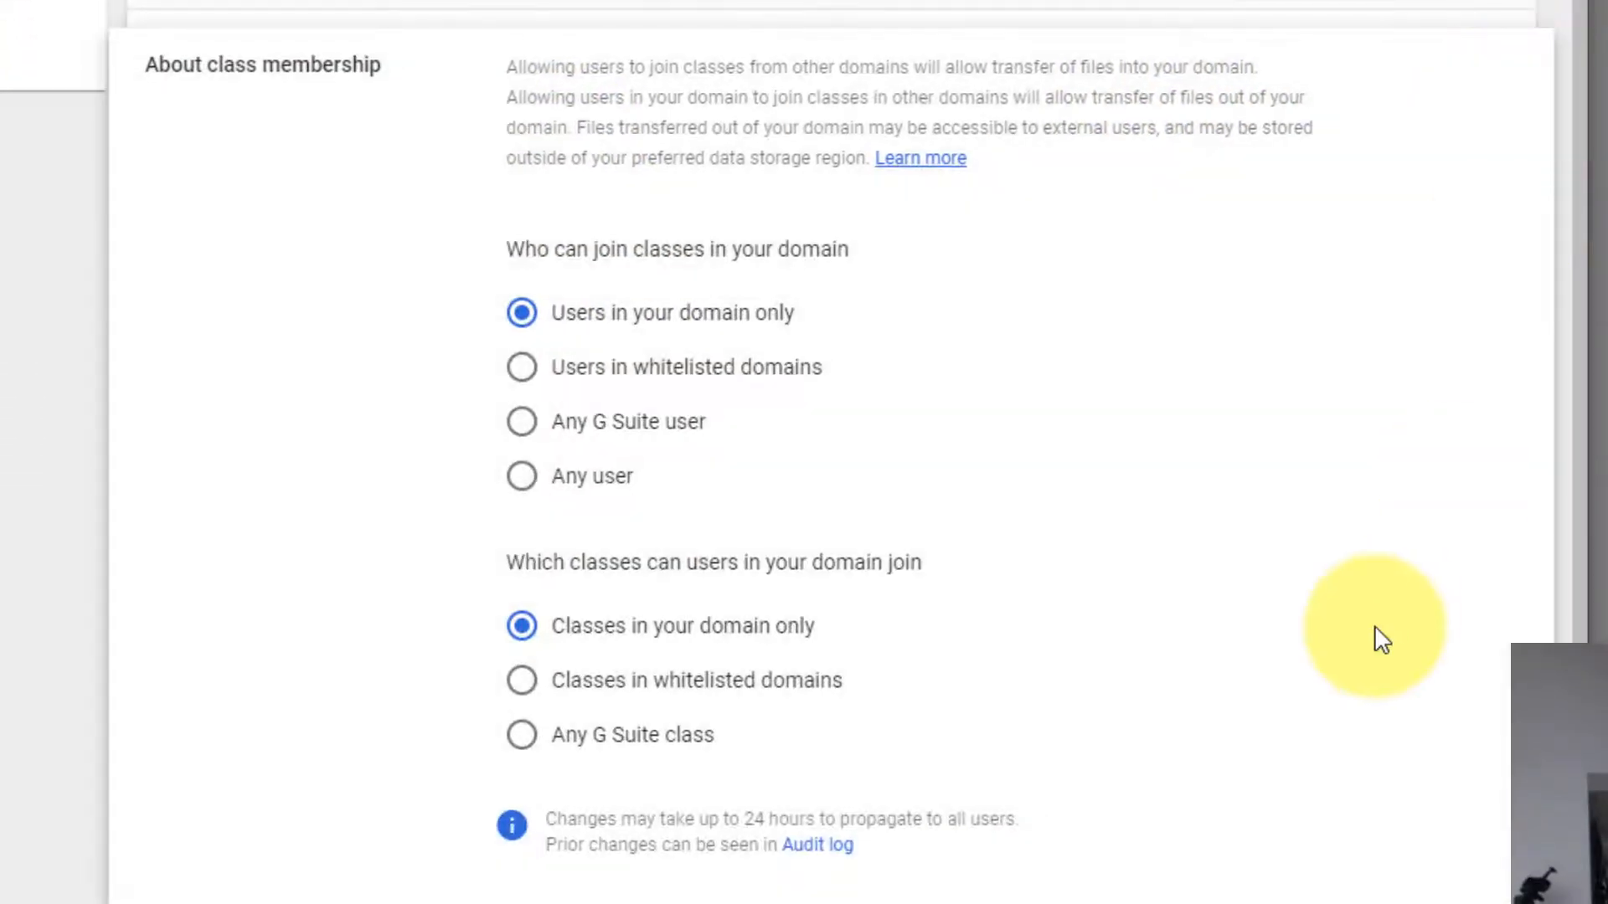
mouse_move(1144, 400)
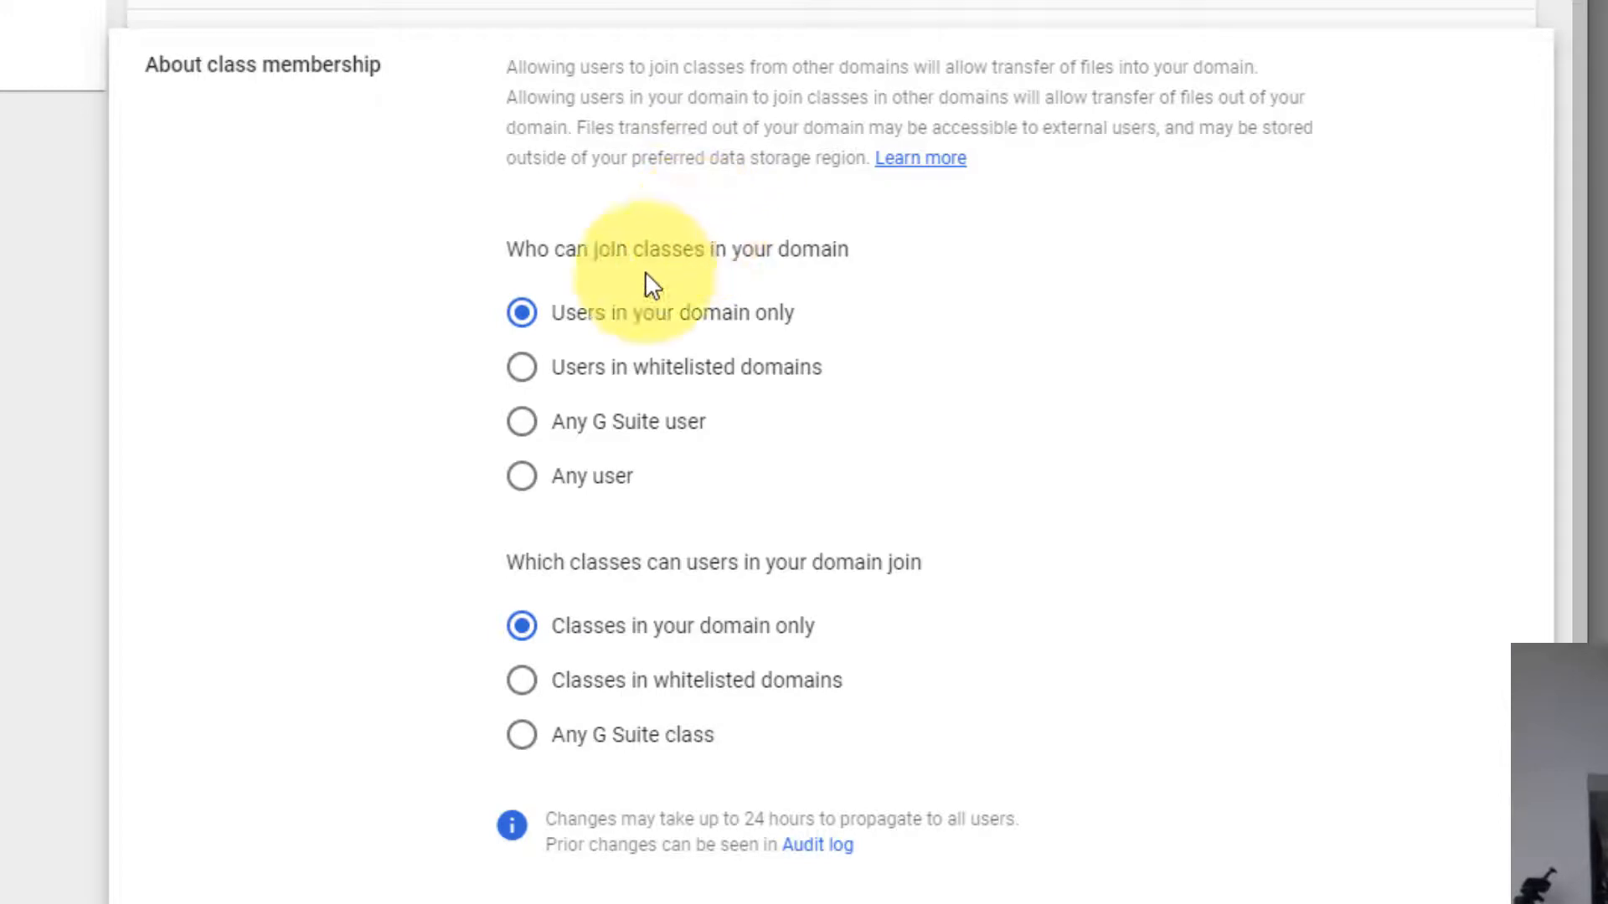
mouse_move(856, 280)
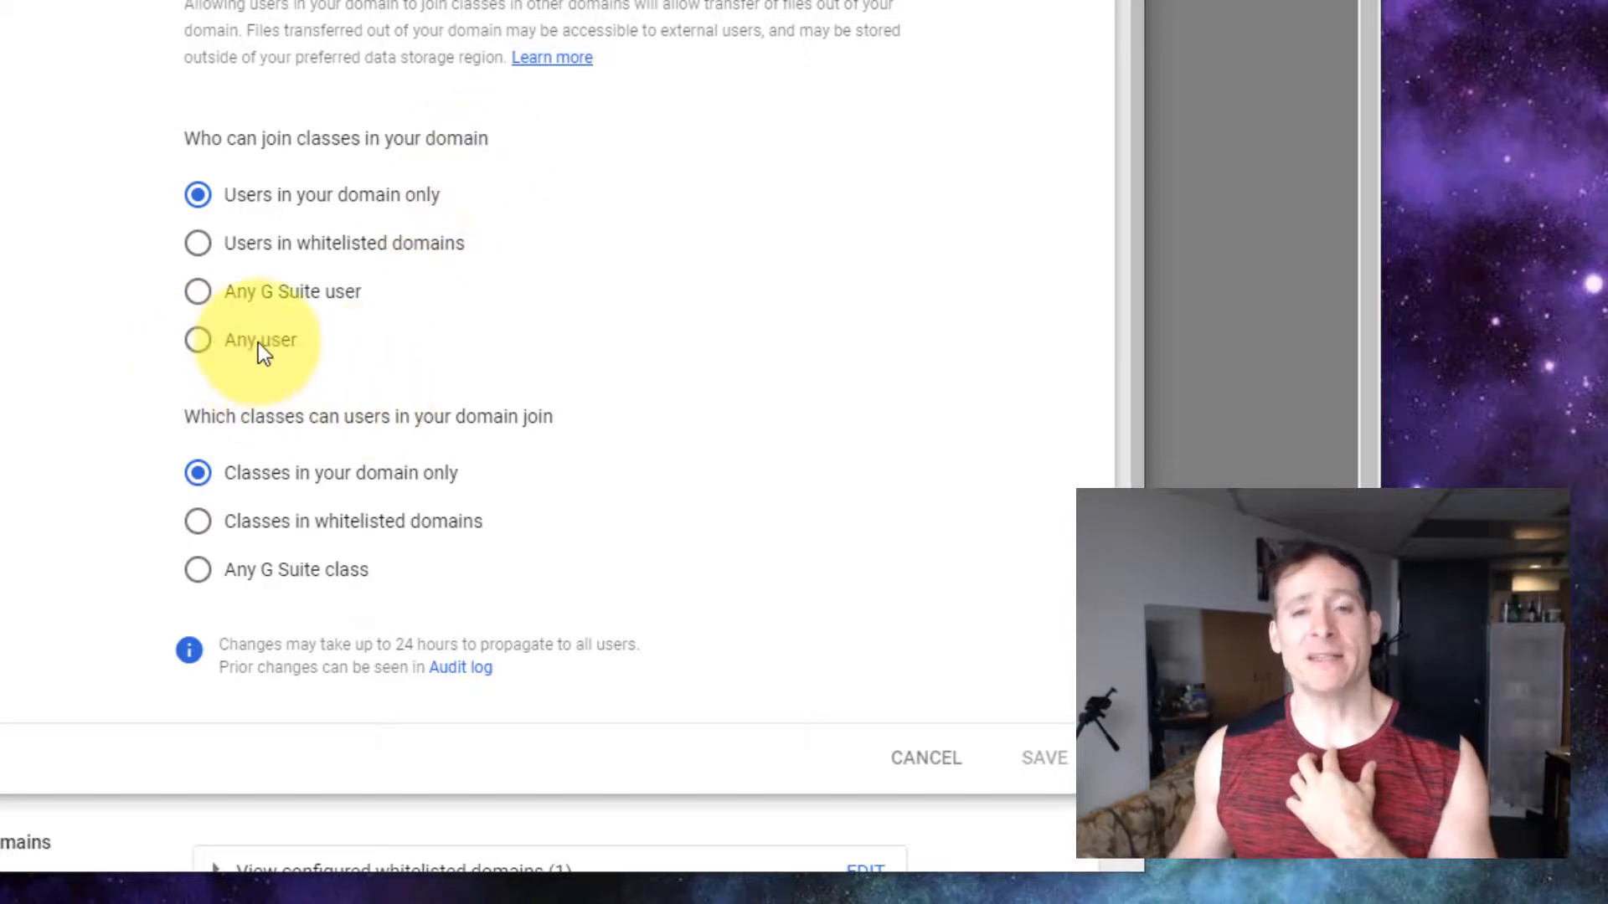
Step: Set who can join to Any user and which classes to Any G Suite class, then save
click(197, 340)
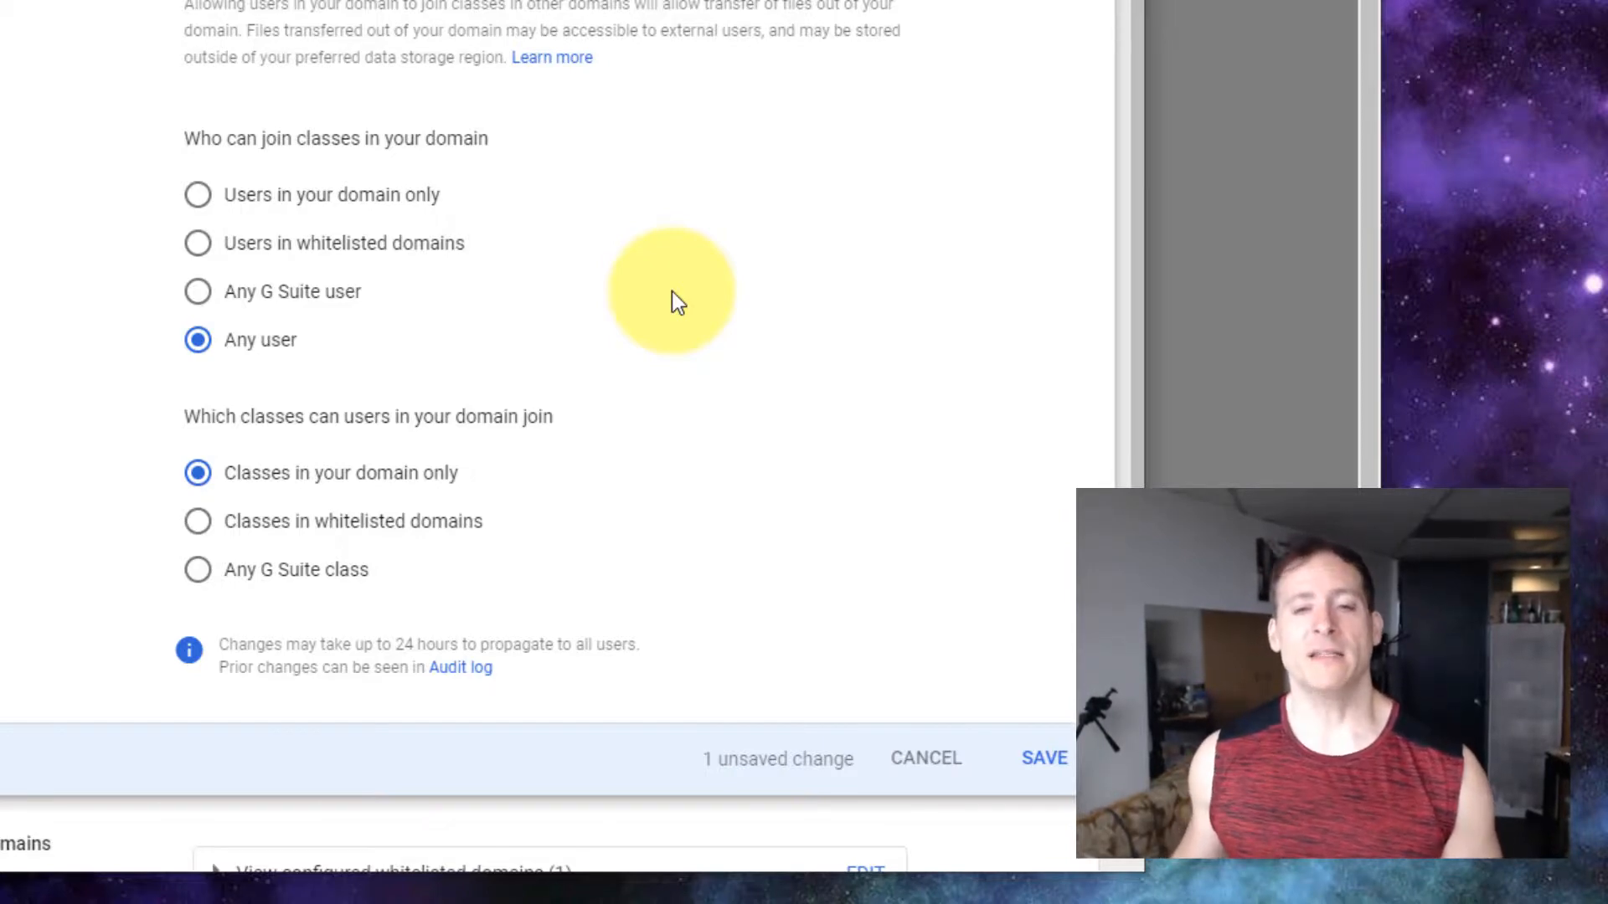
click(197, 570)
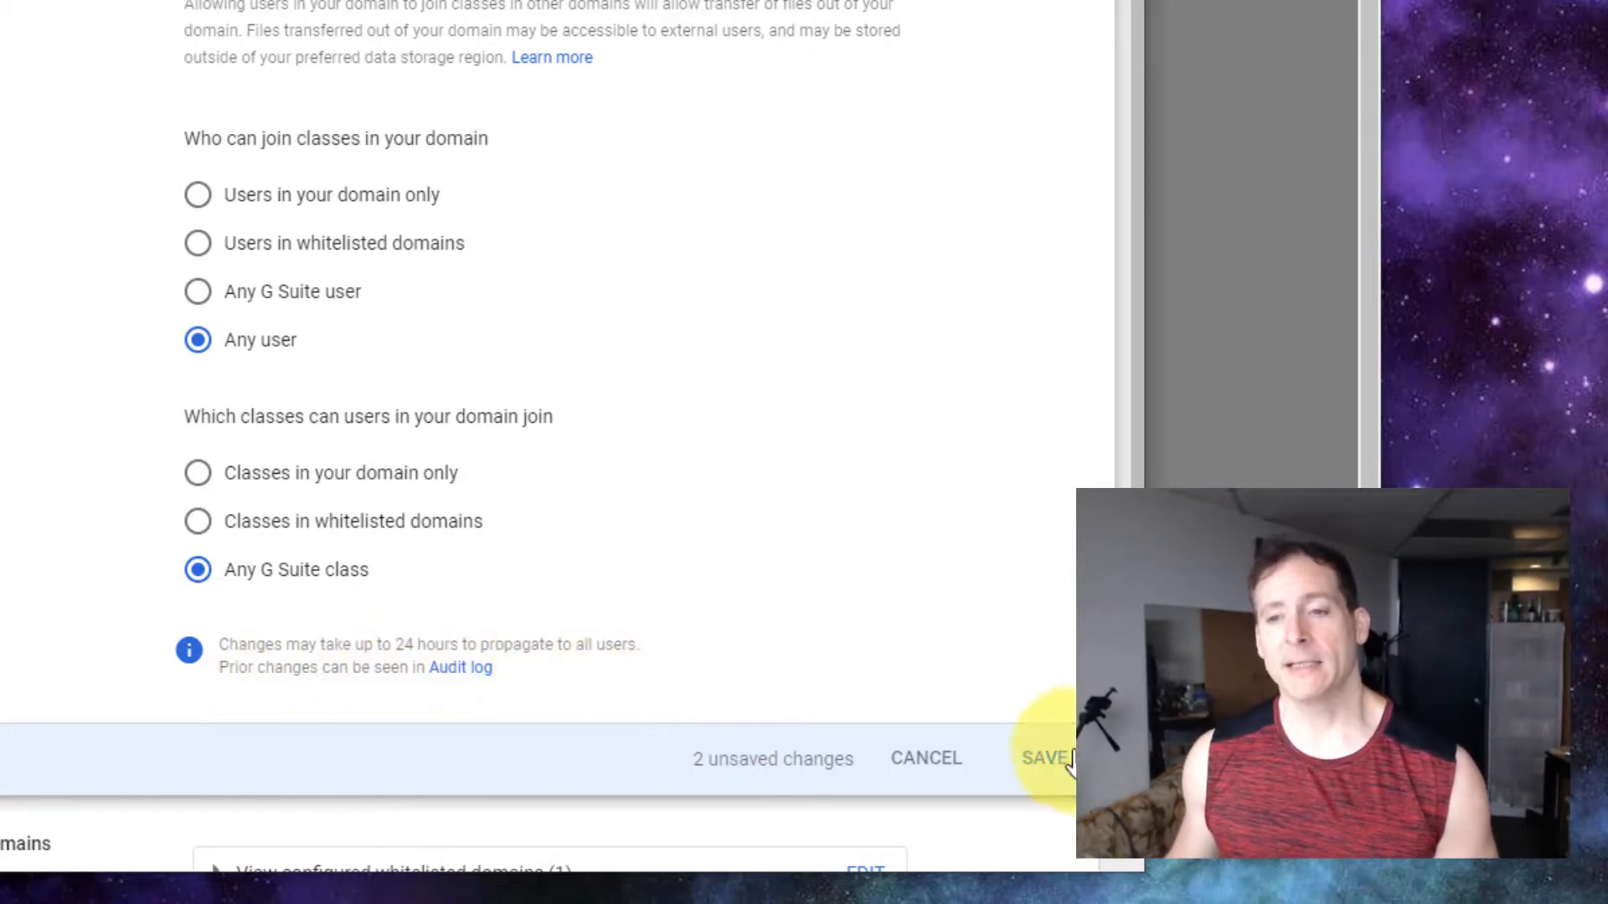
click(1045, 757)
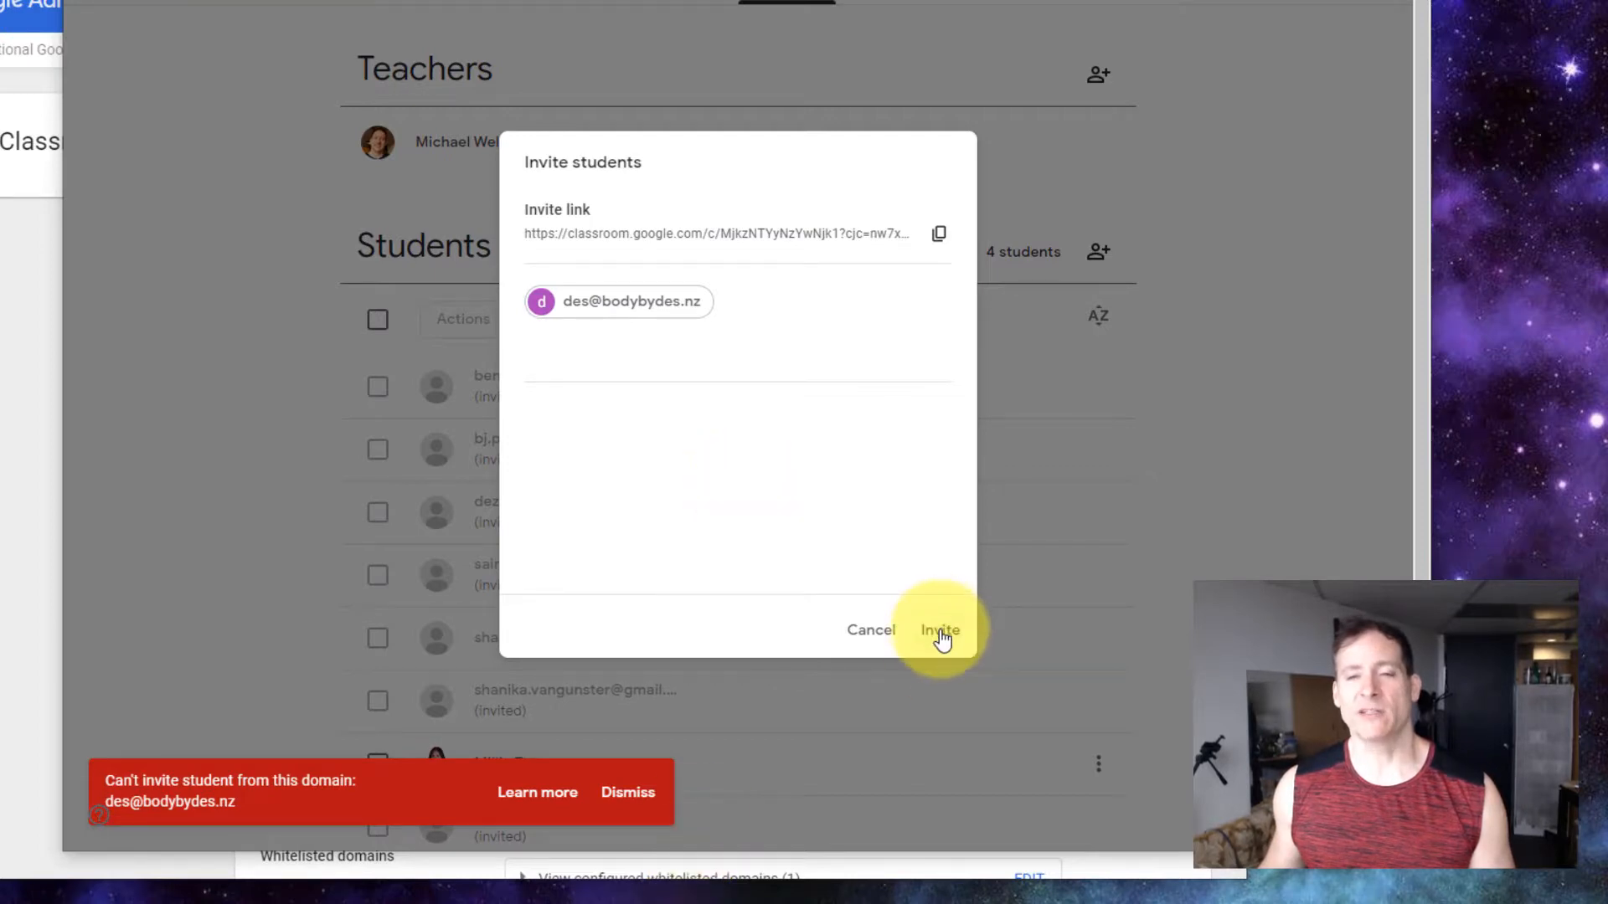
click(938, 630)
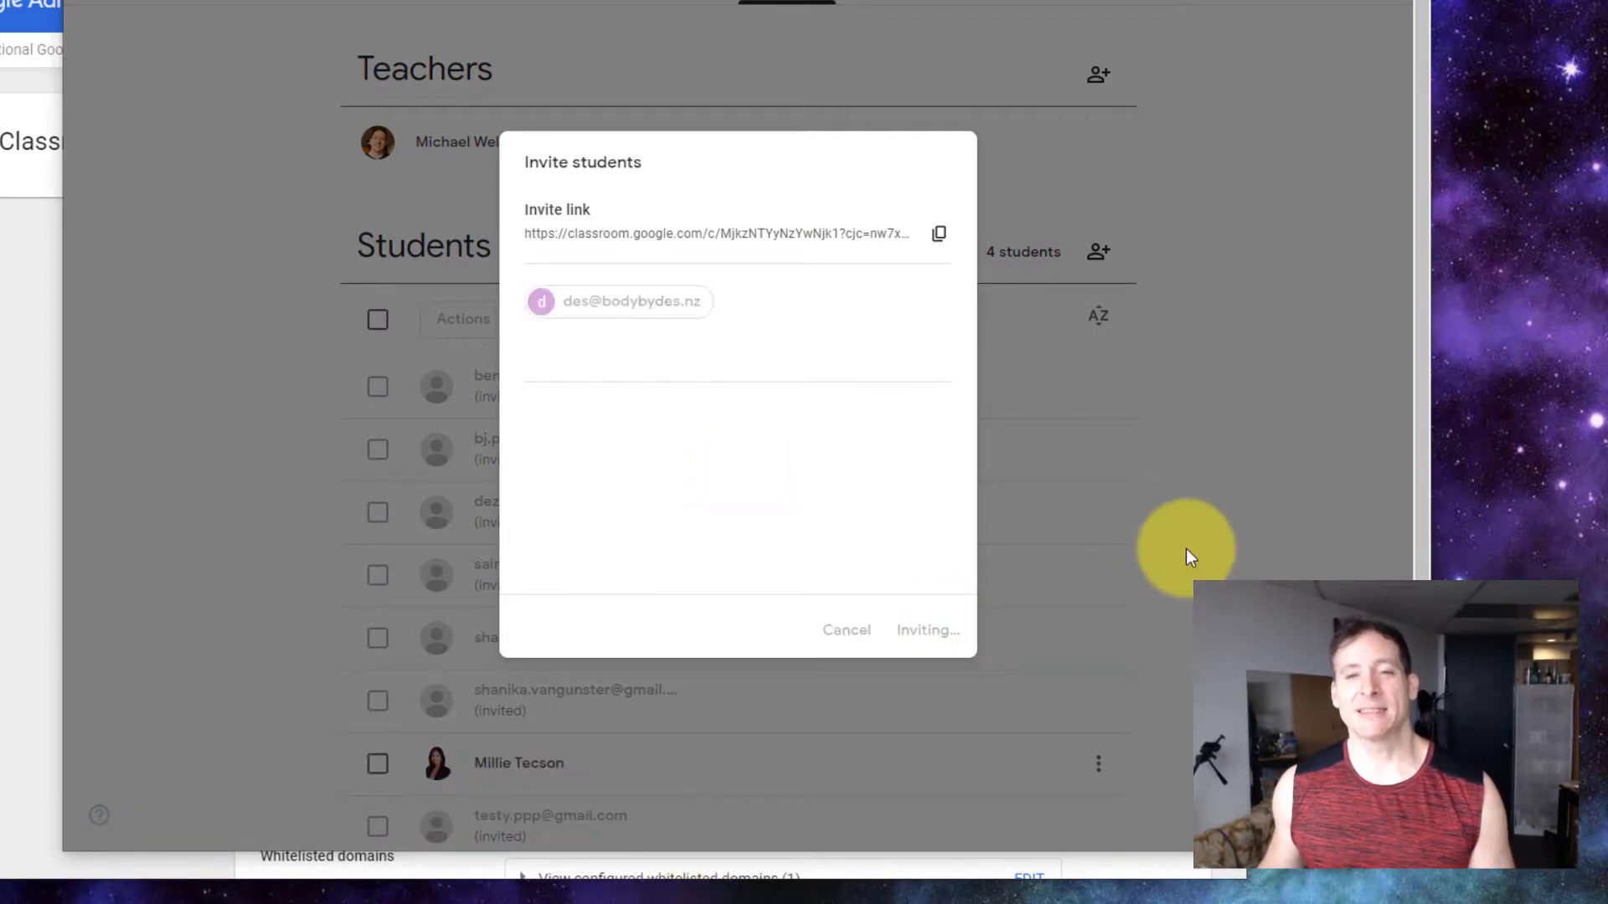